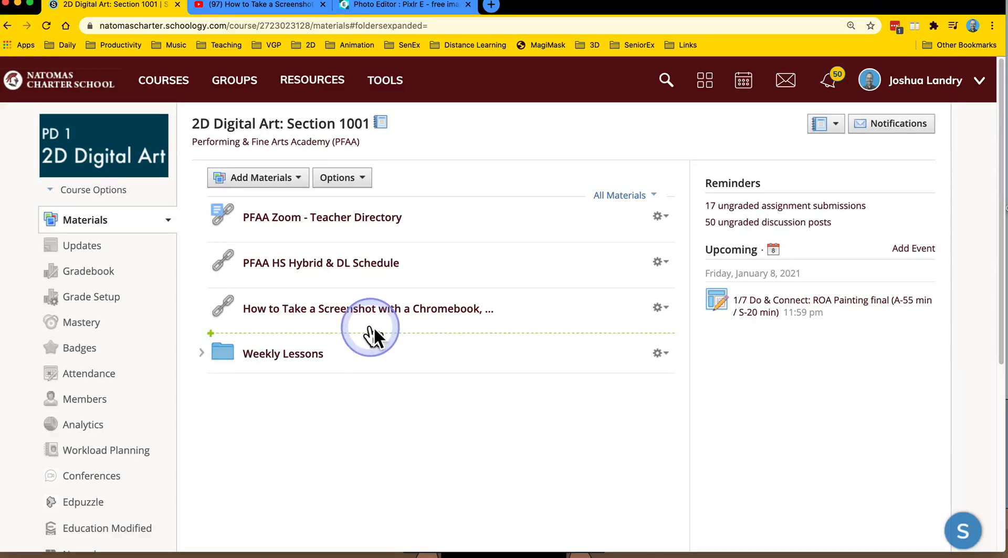
pyautogui.moveTo(368, 308)
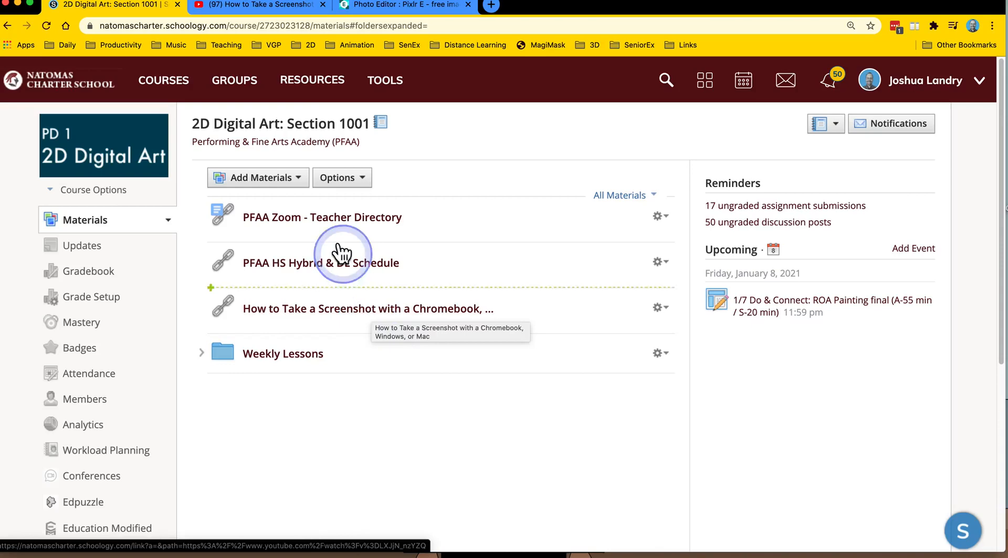
# Show the YouTube page for 'How to Take a Screenshot with a Chromebook, Windows, or Mac'
pyautogui.click(258, 7)
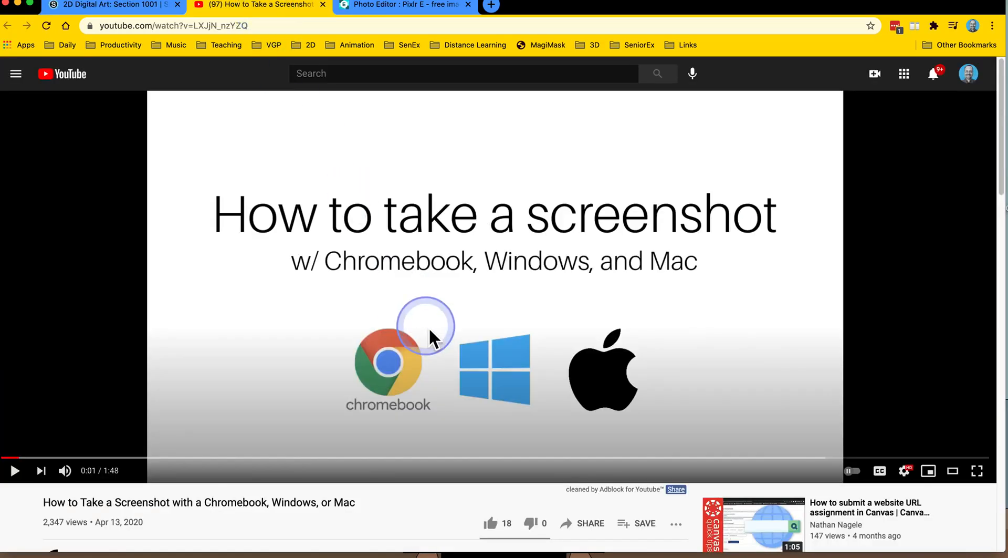
pyautogui.moveTo(591, 395)
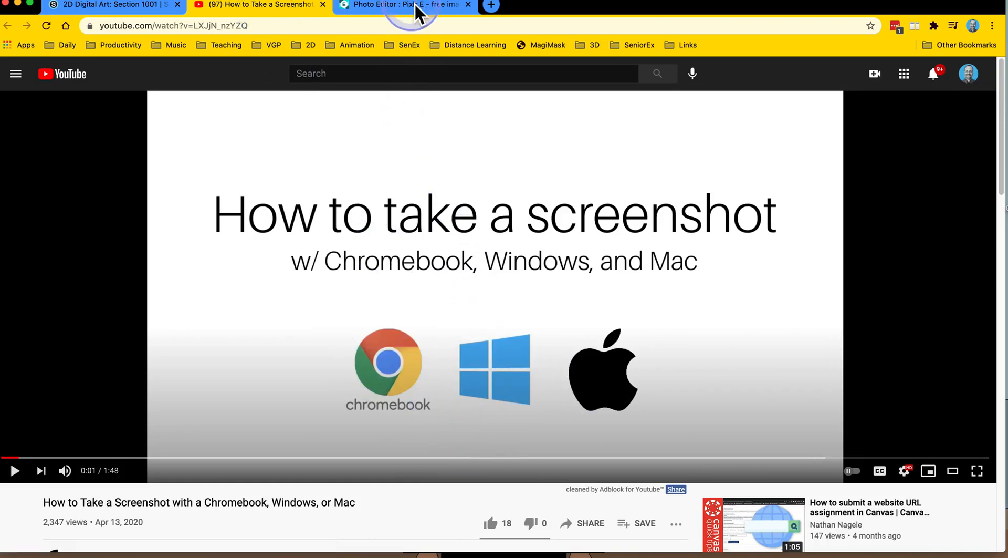
# Switch to the Pixlr E artwork with Watercolor, Swirl, Blue, Drips and Oil layers
pyautogui.click(405, 5)
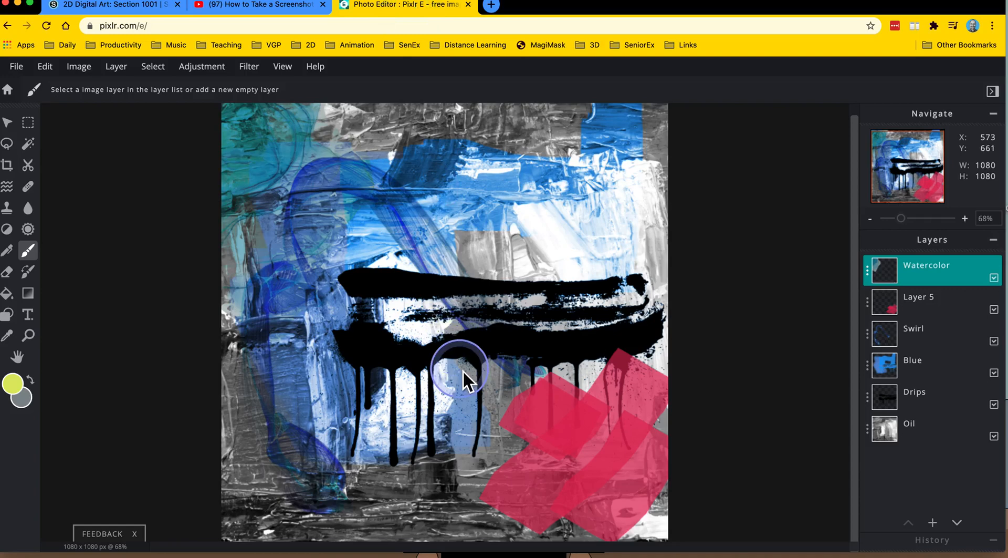
pyautogui.moveTo(464, 370)
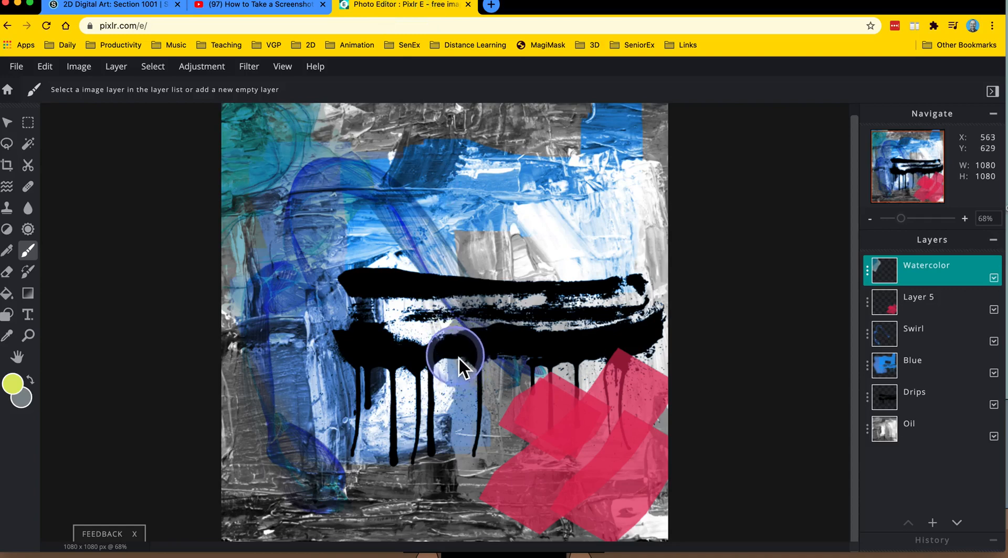
pyautogui.moveTo(560, 238)
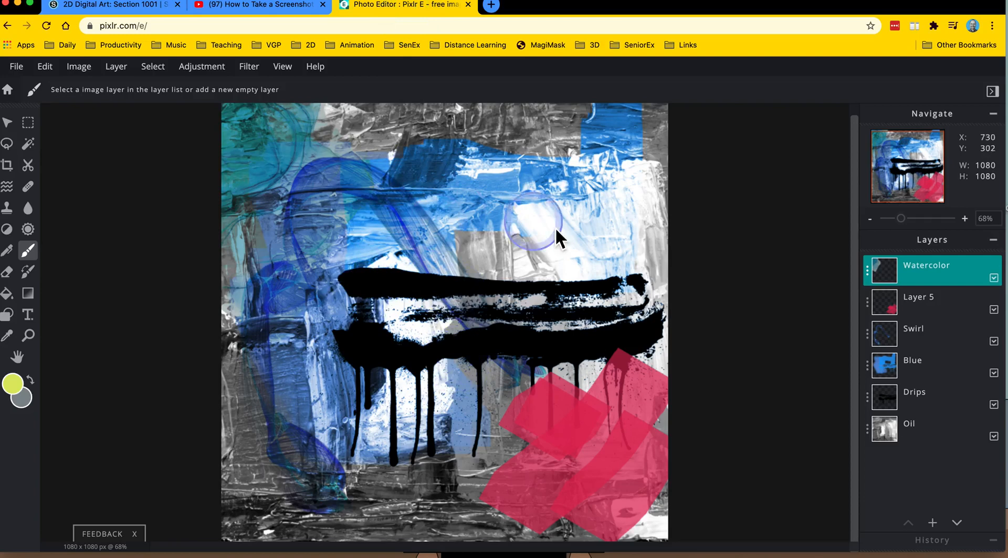
pyautogui.moveTo(511, 348)
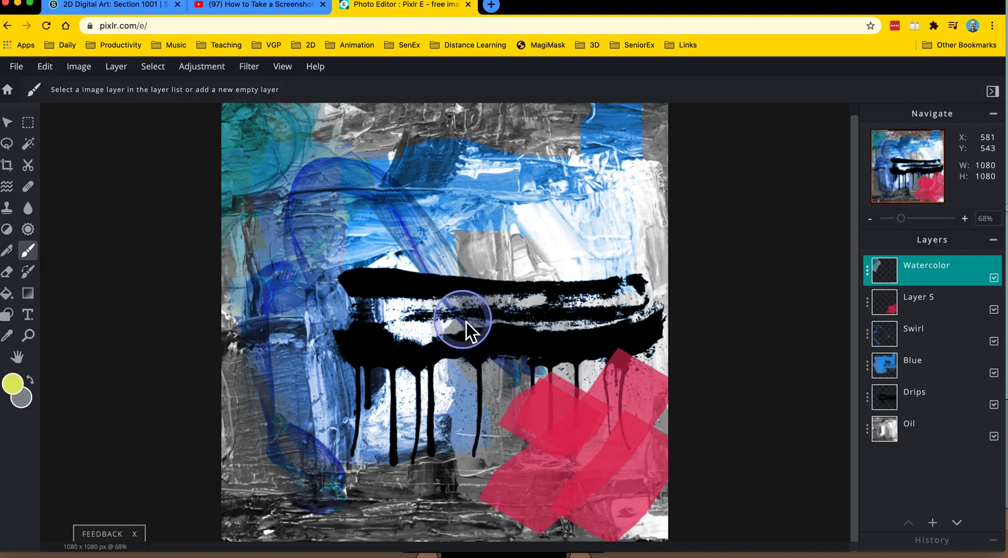
pyautogui.moveTo(472, 341)
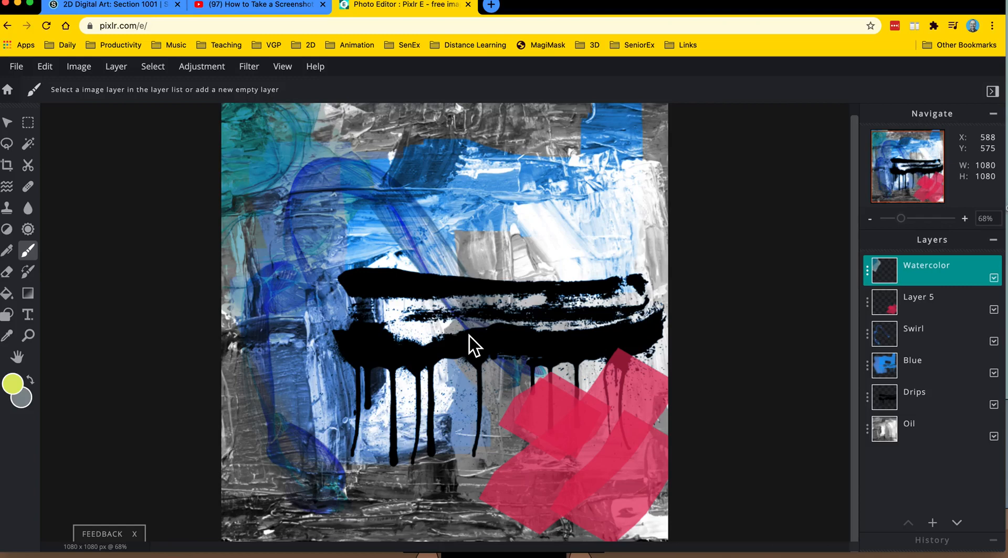
pyautogui.moveTo(450, 312)
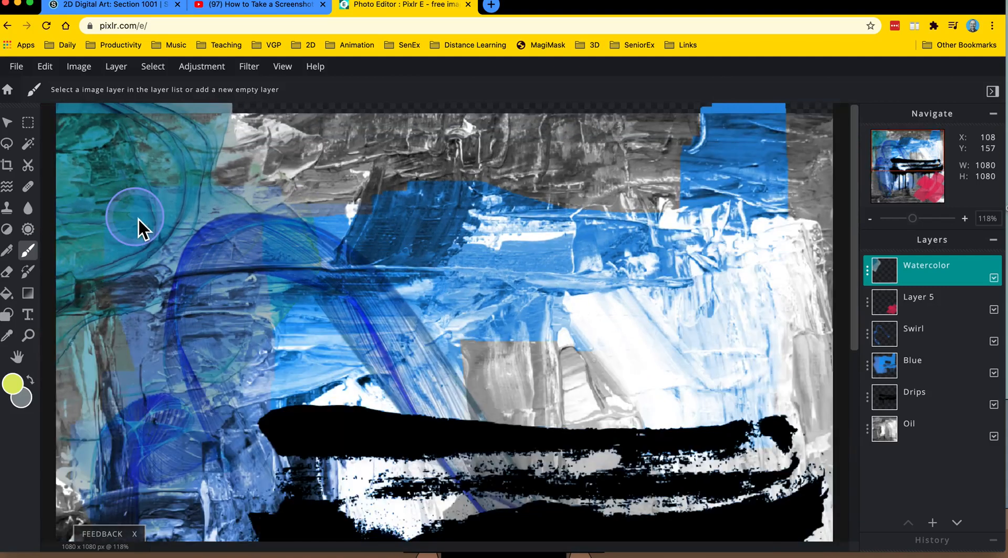
pyautogui.moveTo(469, 235)
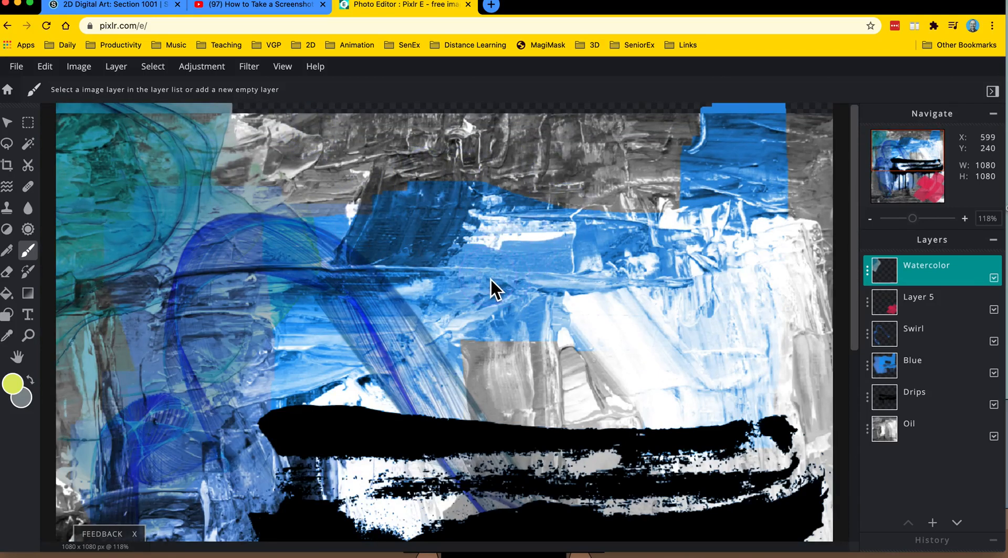
pyautogui.moveTo(488, 287)
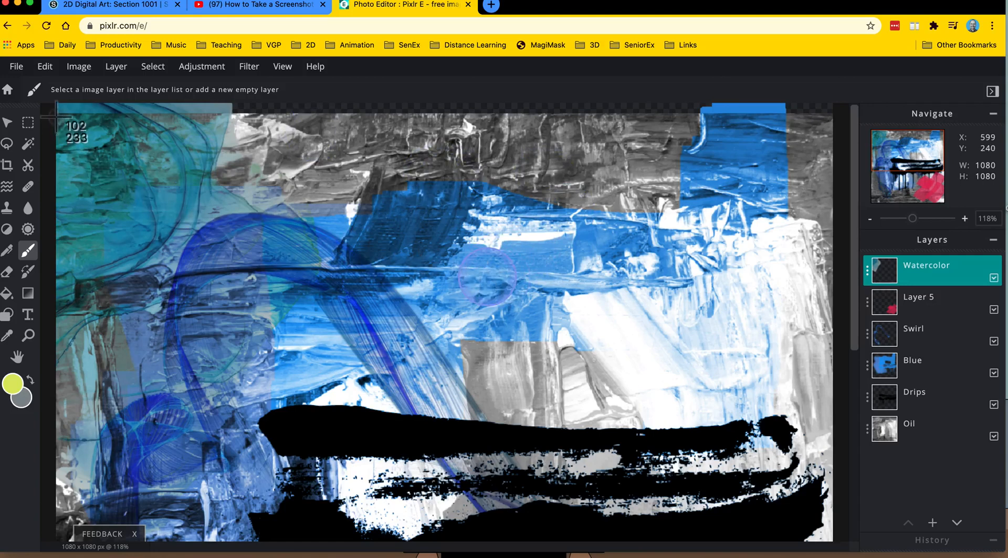
# Capture a region screenshot of the enlarged upper-left portion of the canvas
pyautogui.moveTo(76, 114); pyautogui.dragTo(346, 371)
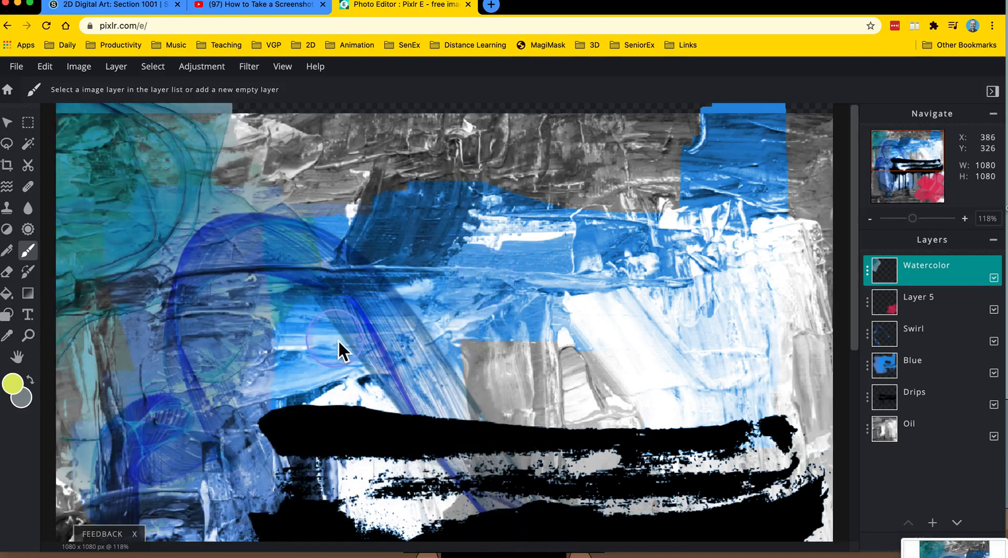
pyautogui.moveTo(884, 16)
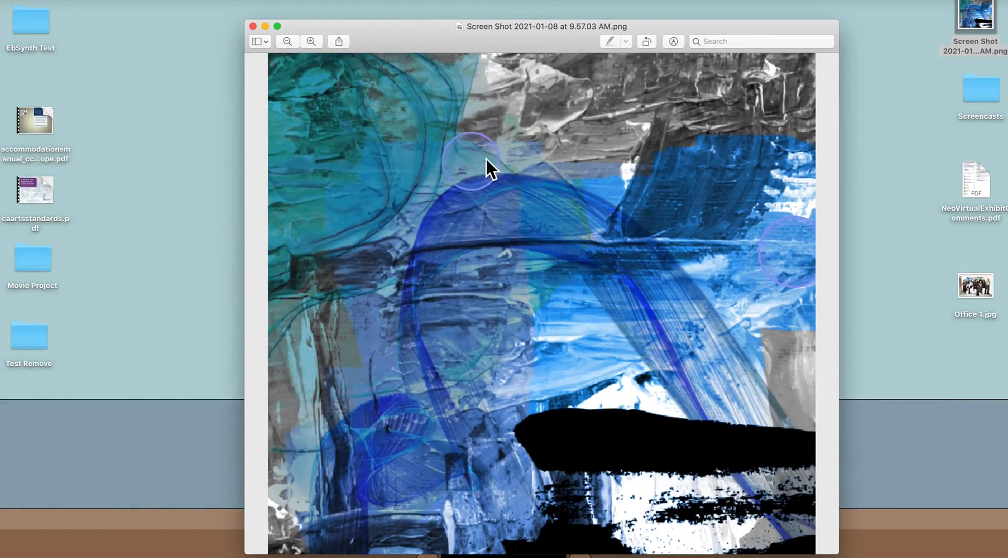
pyautogui.moveTo(498, 411)
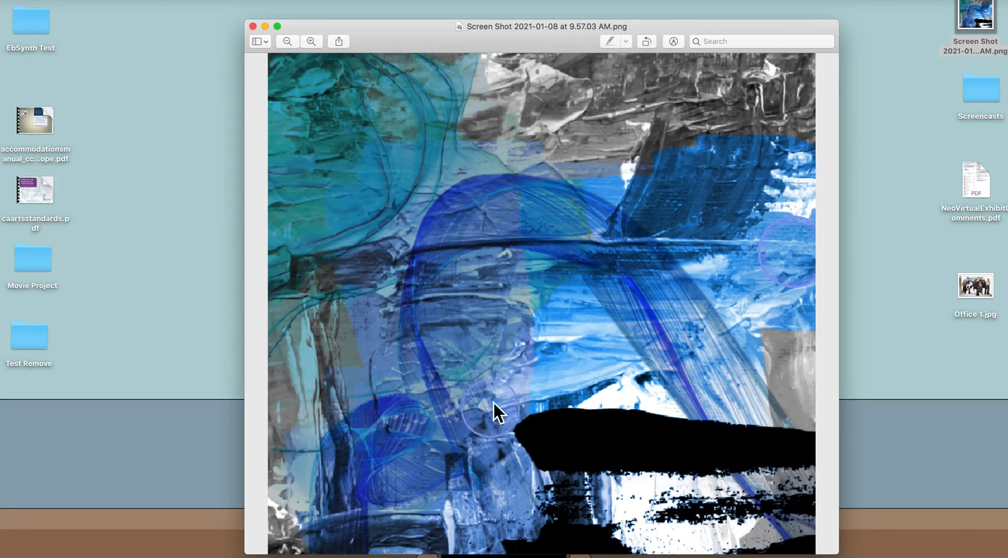
pyautogui.moveTo(485, 348)
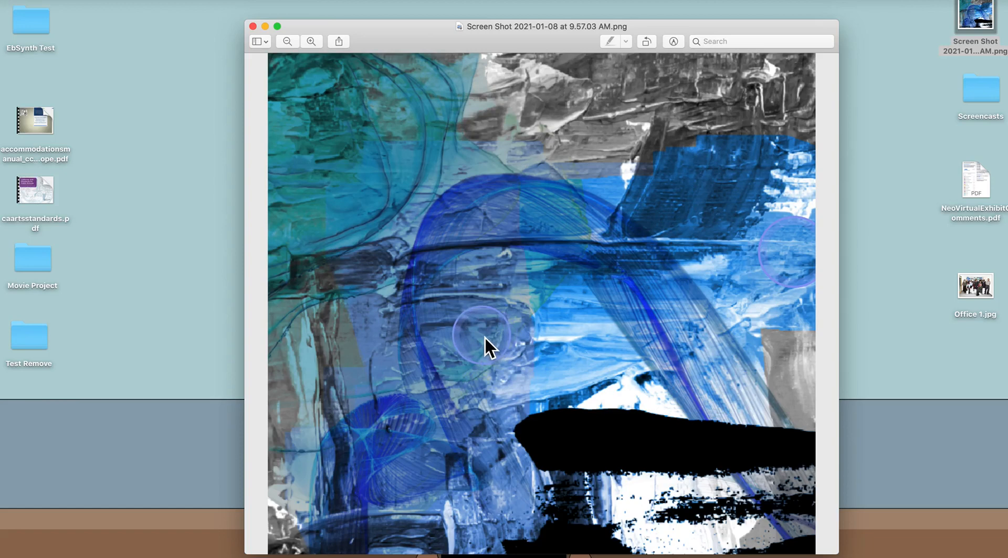